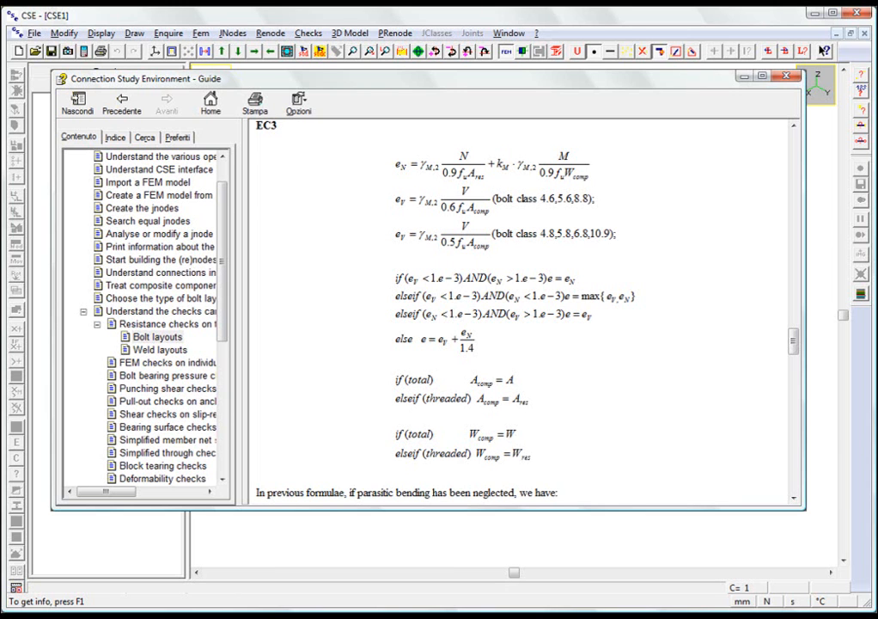
Step: Show the 'Punching shear checks' topic from the Guide's Contents under Understand the checks
click(168, 389)
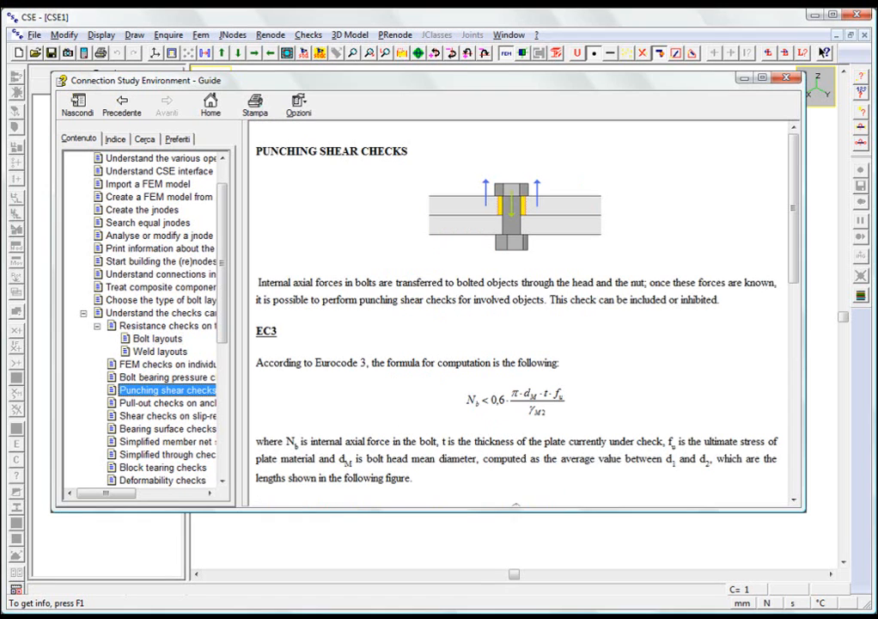